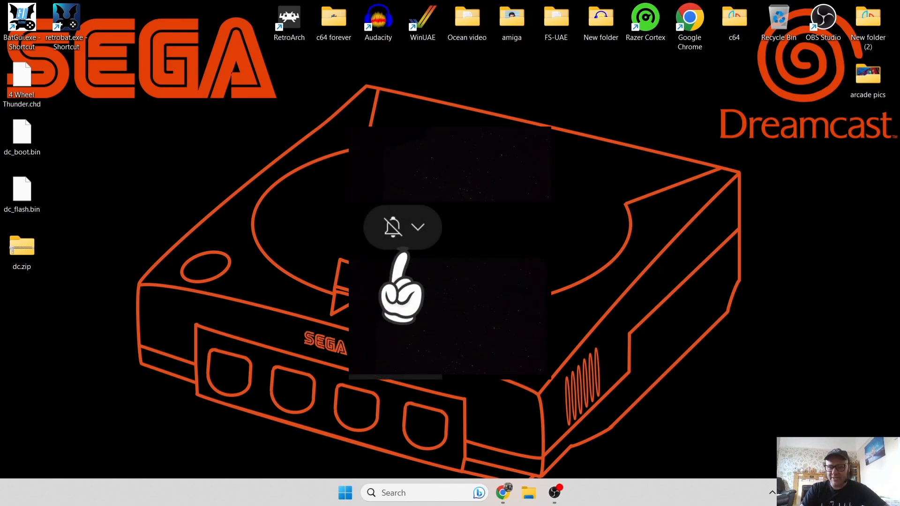
Launch BatGui from the desktop and bring up the System List editor's system dropdown.
{"action": "left_click", "coordinate": [418, 226]}
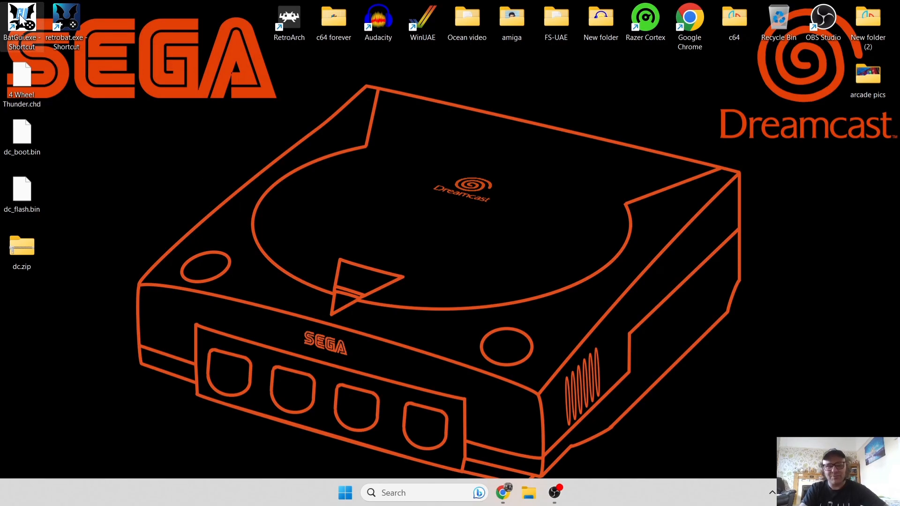
{"action": "double_click", "coordinate": [22, 17]}
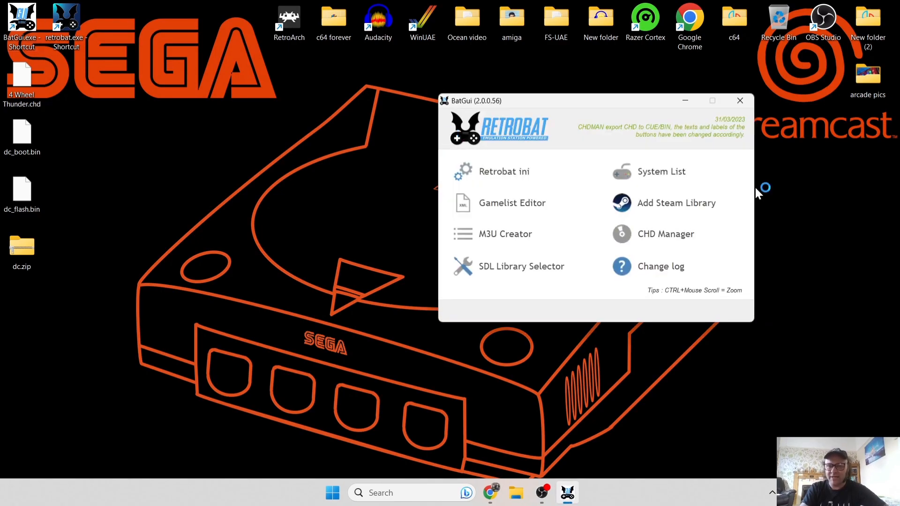
{"action": "left_click", "coordinate": [661, 170]}
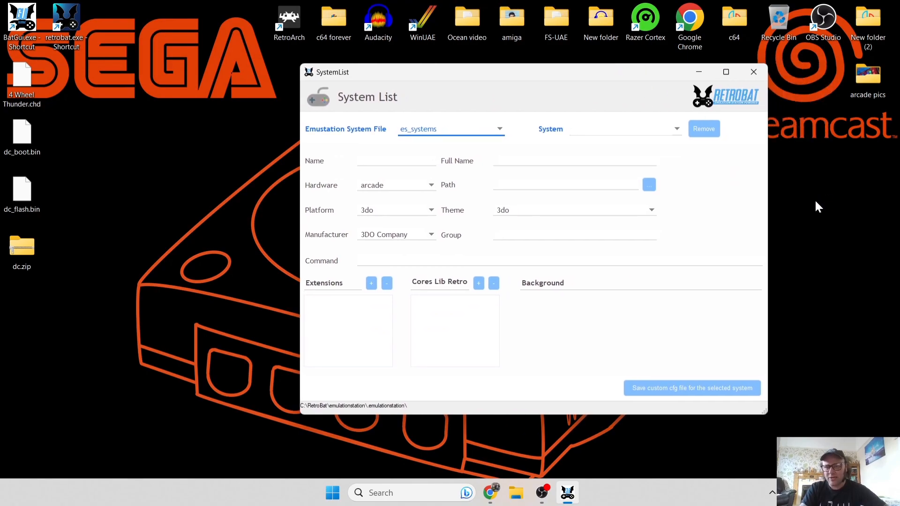
{"action": "mouse_move", "coordinate": [607, 131]}
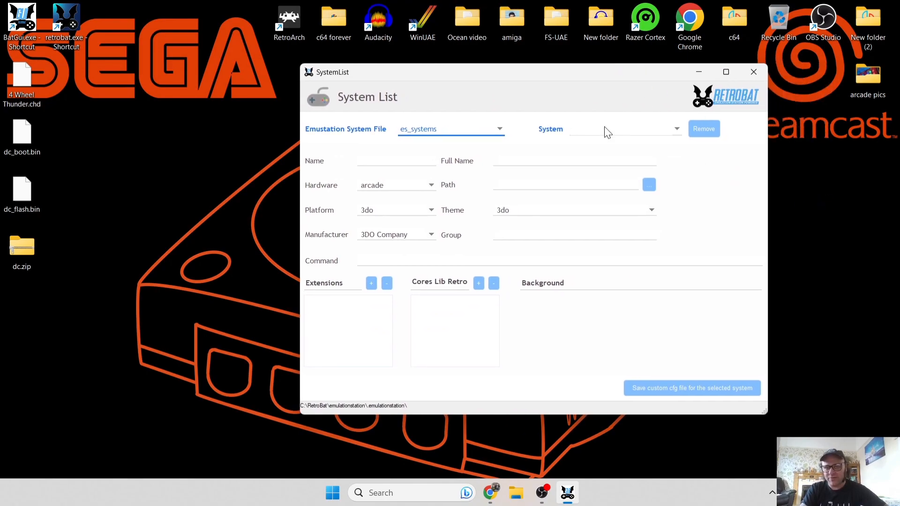
{"action": "left_click", "coordinate": [676, 129]}
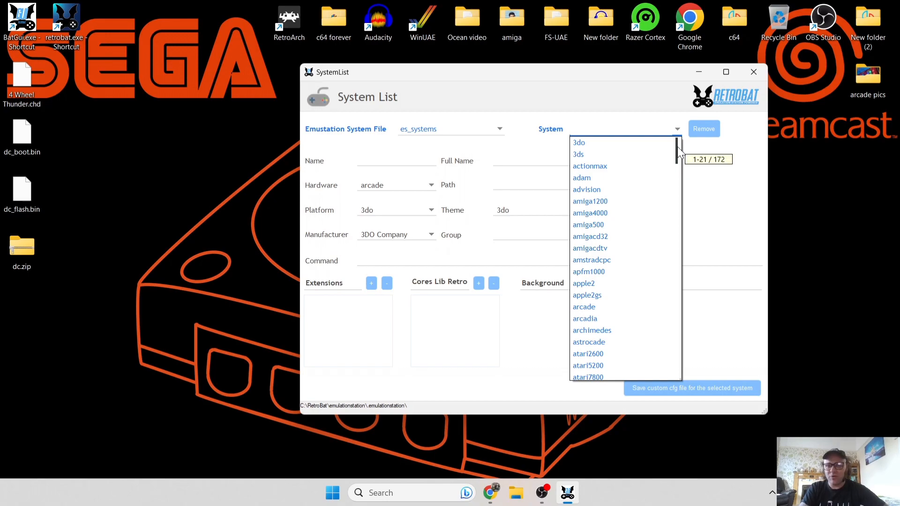
Select dreamcast and check .chd among its extensions, with flycast as core.
{"action": "scroll", "scroll_direction": "down", "scroll_amount": 3}
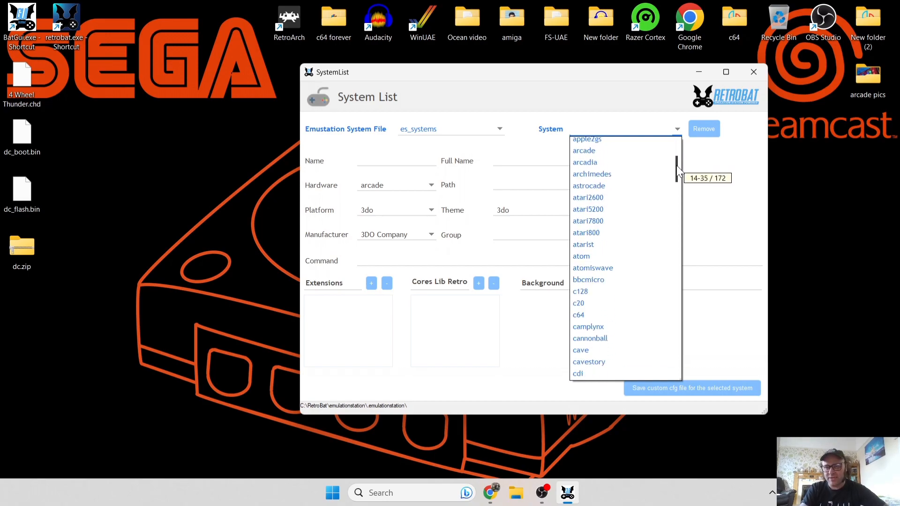
{"action": "scroll", "scroll_direction": "down", "scroll_amount": 3}
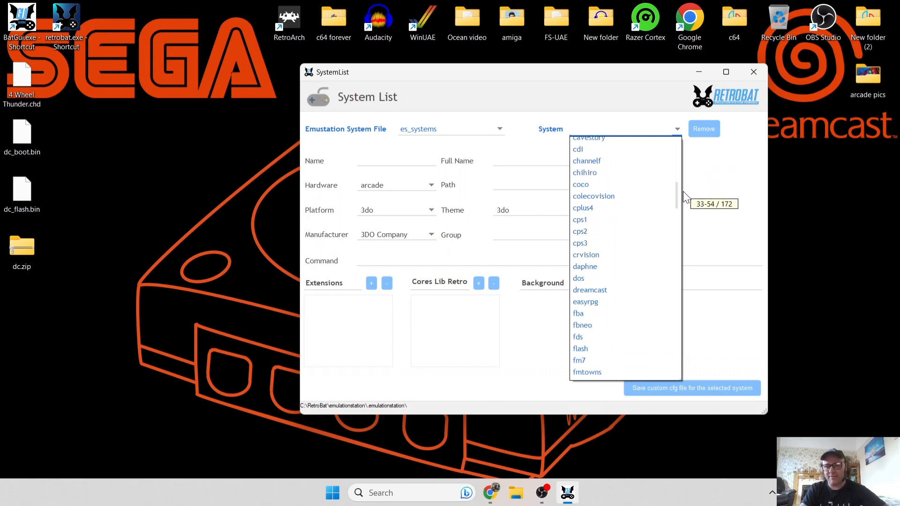
{"action": "left_click", "coordinate": [590, 290]}
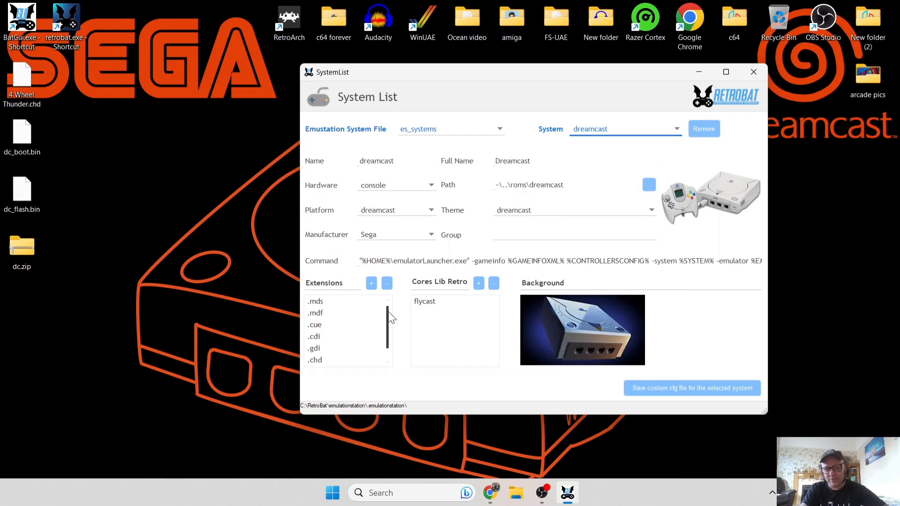
{"action": "mouse_move", "coordinate": [389, 303]}
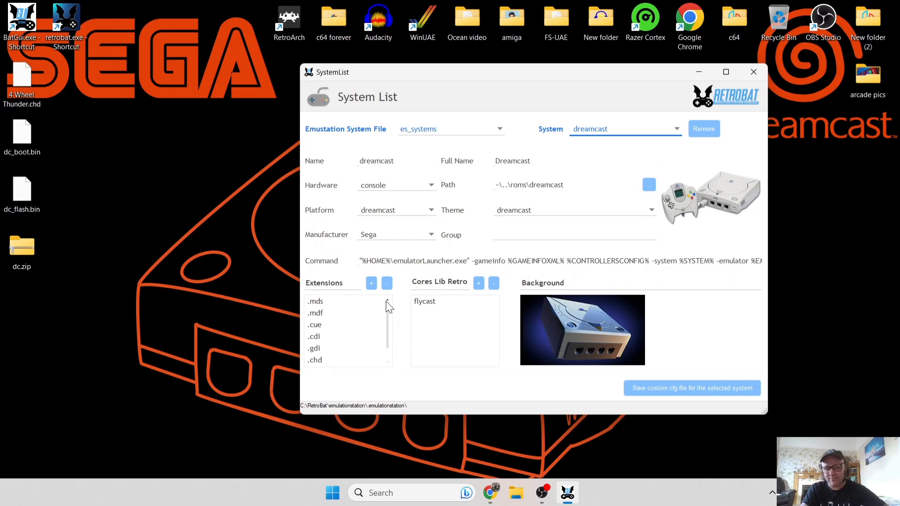
{"action": "scroll", "scroll_direction": "down", "scroll_amount": 3}
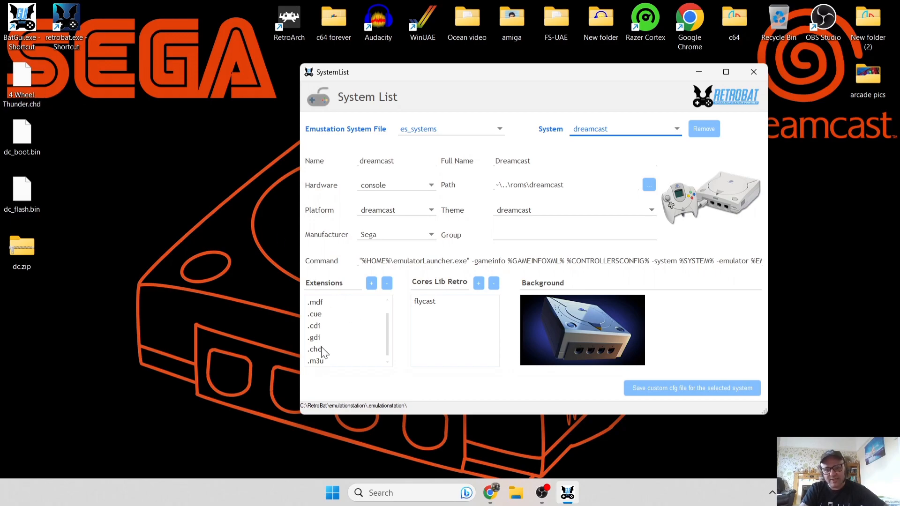
{"action": "left_click", "coordinate": [315, 349]}
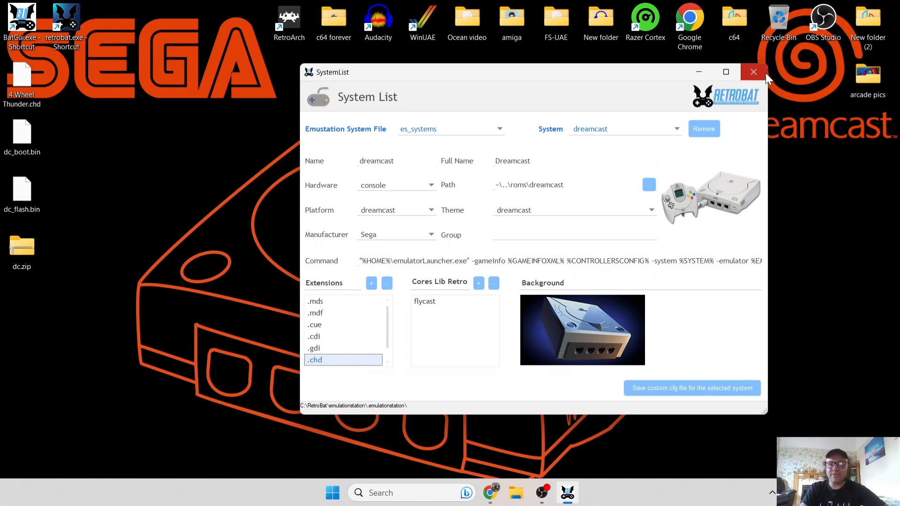
Close BatGui and open the RetroBat installation folder via the shortcut's file location.
{"action": "left_click", "coordinate": [753, 72]}
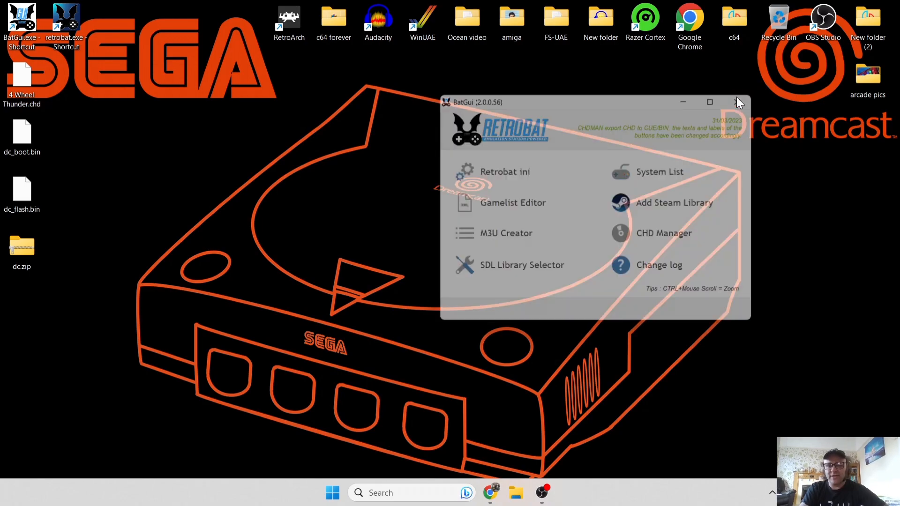
{"action": "left_click", "coordinate": [740, 102]}
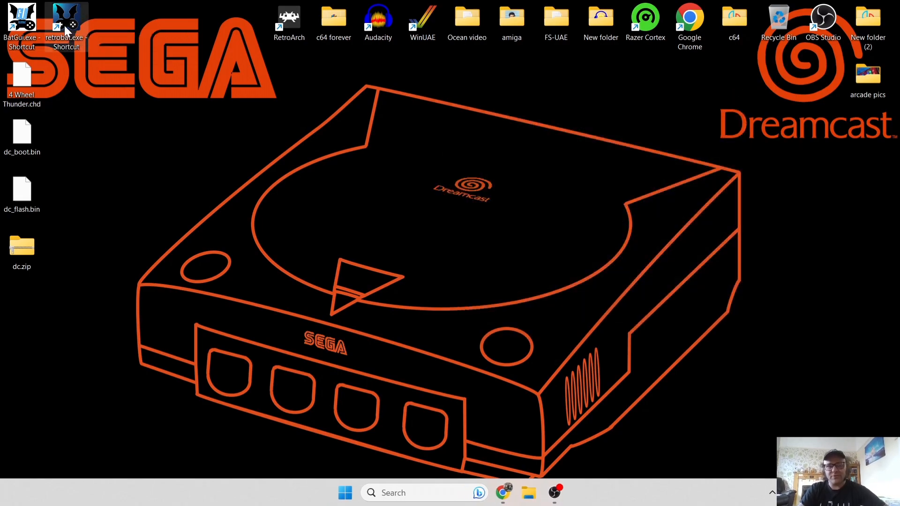
{"action": "right_click", "coordinate": [65, 20]}
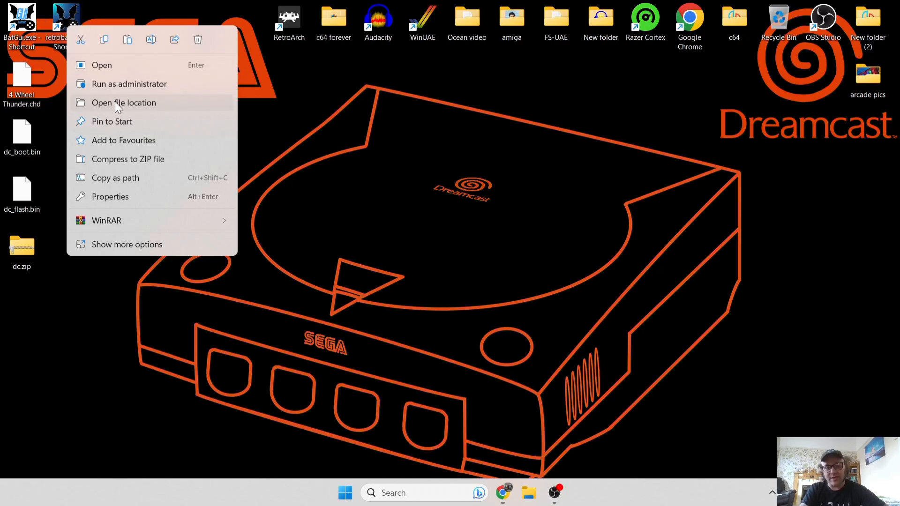
{"action": "left_click", "coordinate": [124, 102]}
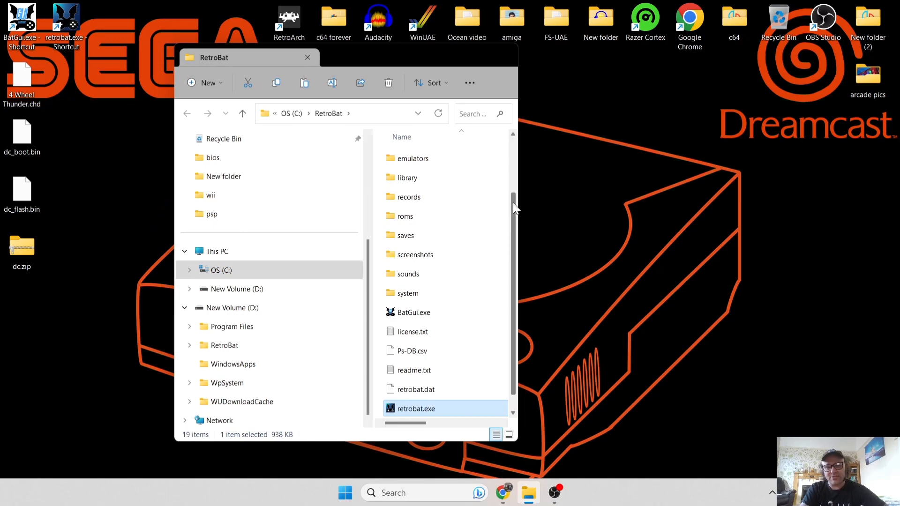
Enter the bios folder inside the RetroBat installation.
{"action": "left_click_drag", "start_coordinate": [247, 58], "coordinate": [453, 44]}
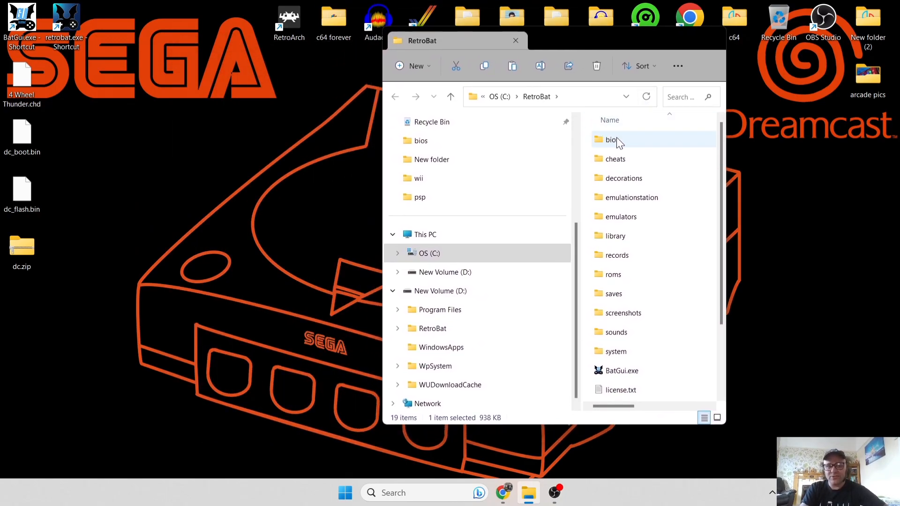
{"action": "mouse_move", "coordinate": [611, 139]}
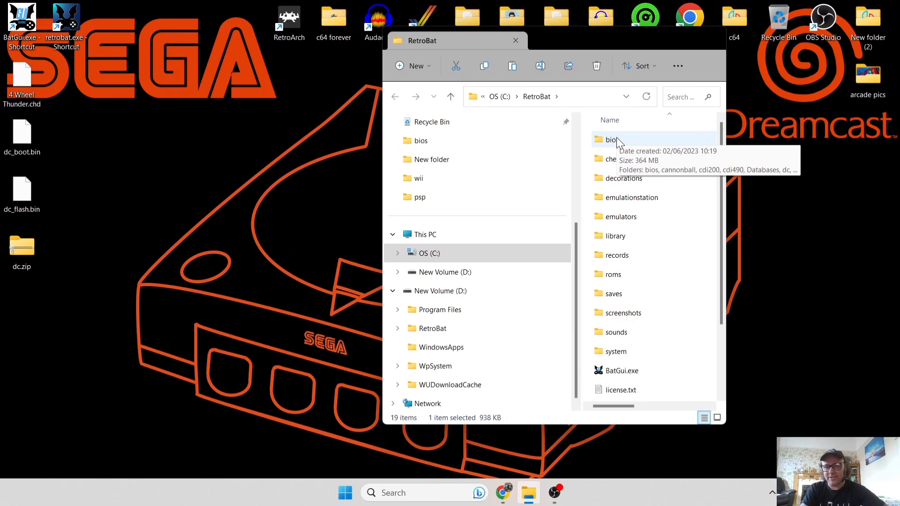
{"action": "double_click", "coordinate": [612, 140]}
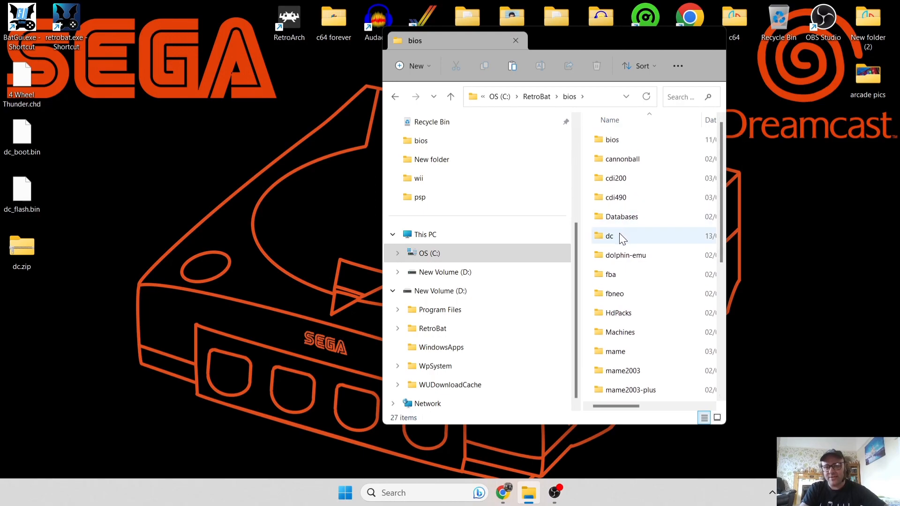
{"action": "mouse_move", "coordinate": [610, 236]}
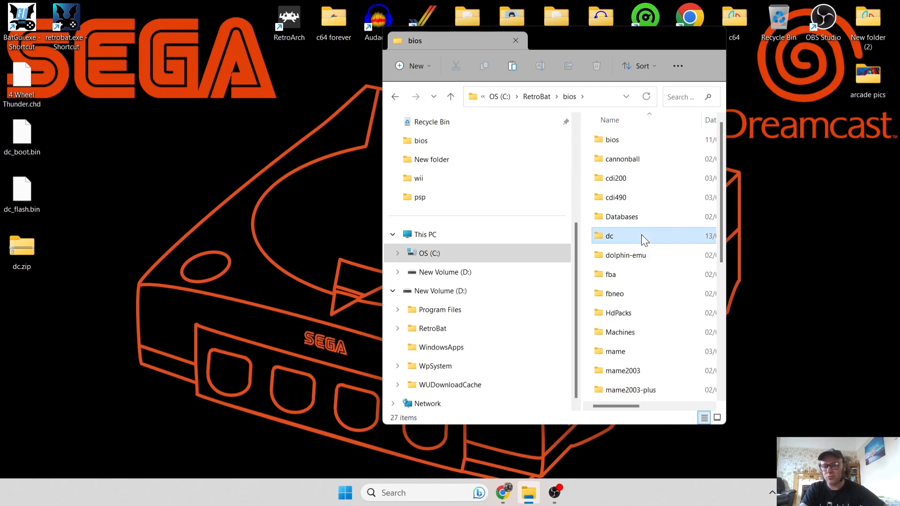
Copy dc_boot.bin, dc_flash.bin and dc.zip from the desktop into bios\dc and bios, then return to RetroBat.
{"action": "double_click", "coordinate": [610, 236]}
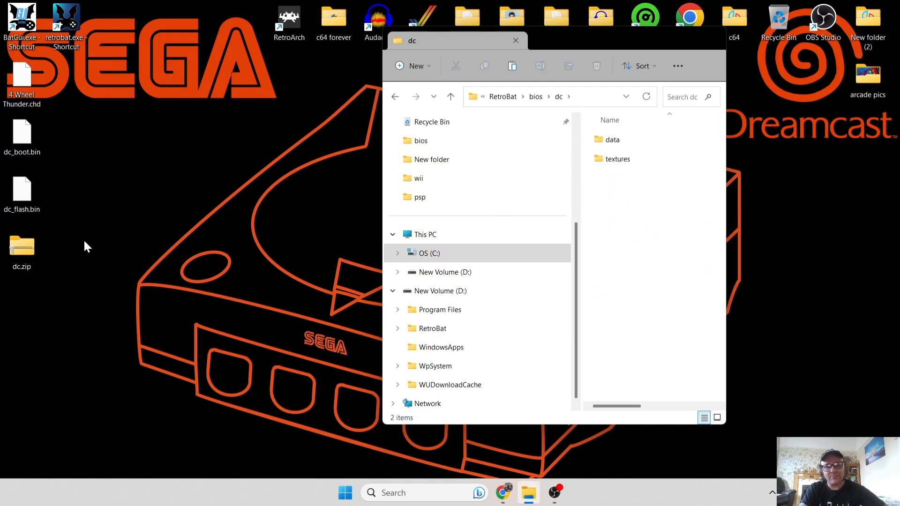
{"action": "mouse_move", "coordinate": [100, 210]}
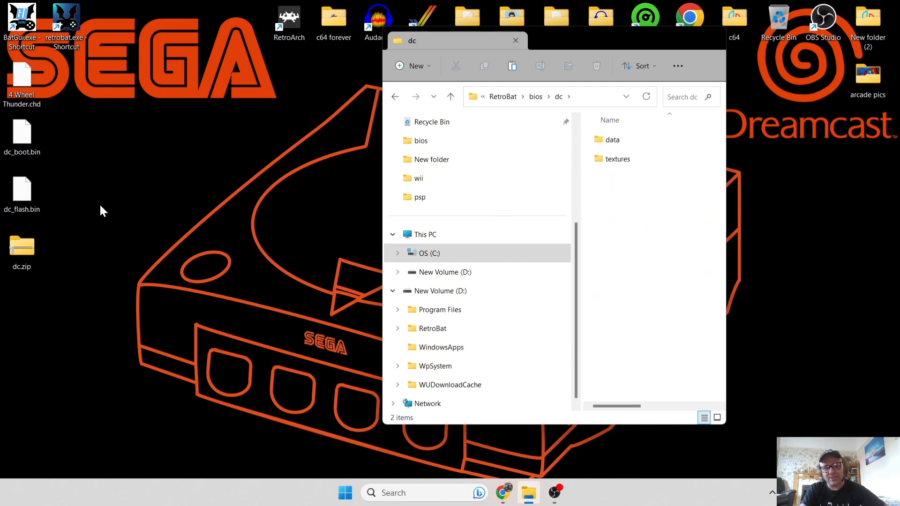
{"action": "mouse_move", "coordinate": [110, 170]}
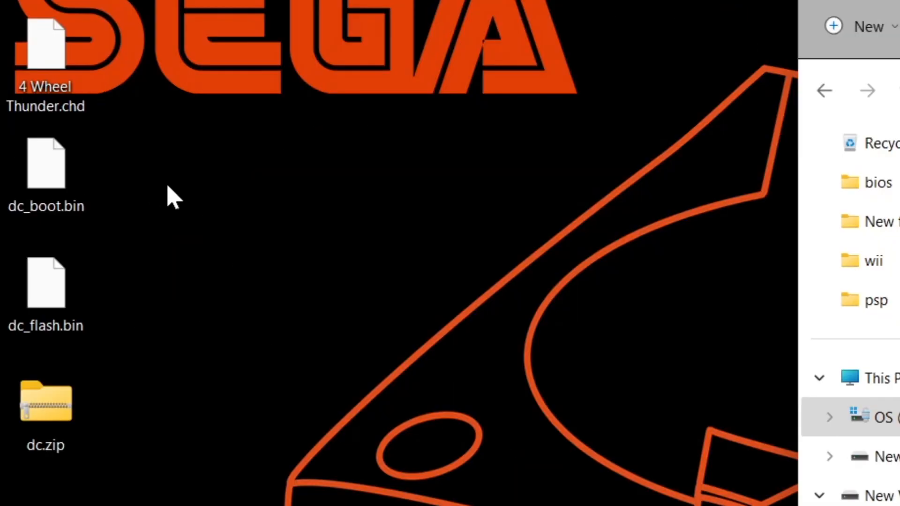
{"action": "left_click", "coordinate": [45, 287]}
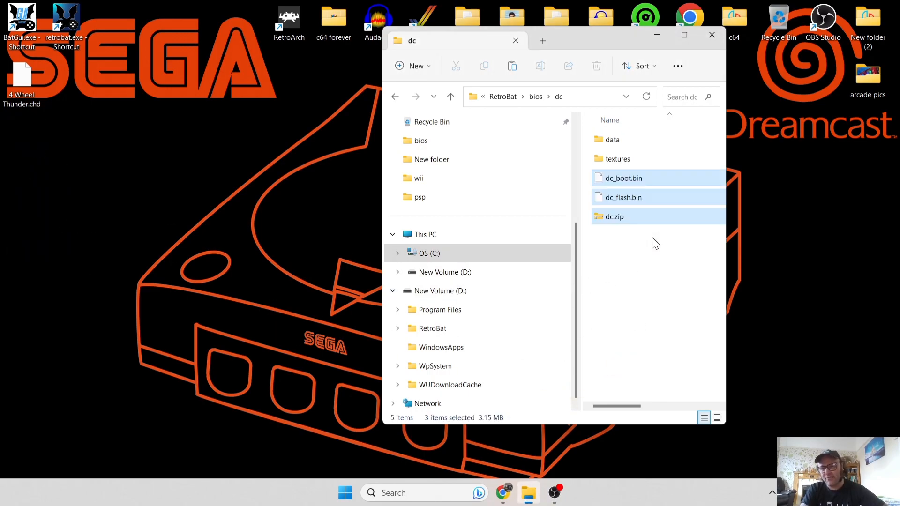
{"action": "right_click", "coordinate": [623, 178]}
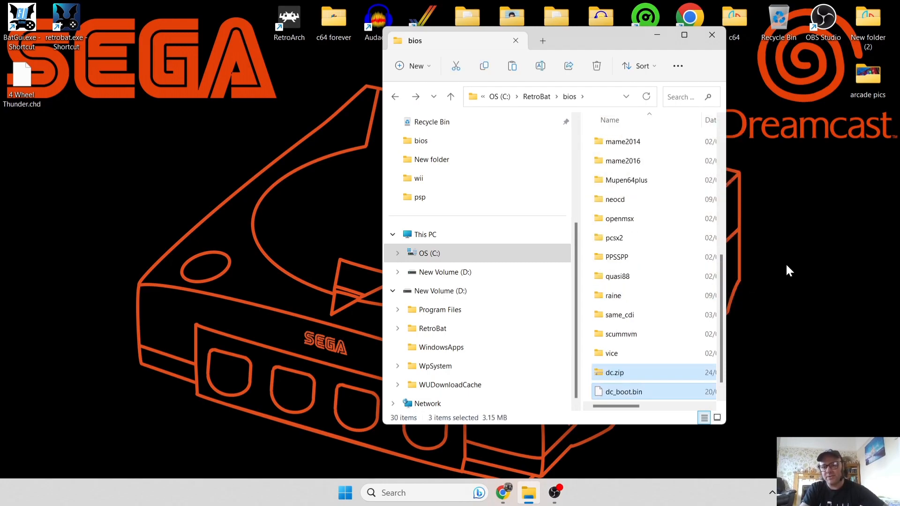
{"action": "scroll", "scroll_direction": "down", "scroll_amount": 3}
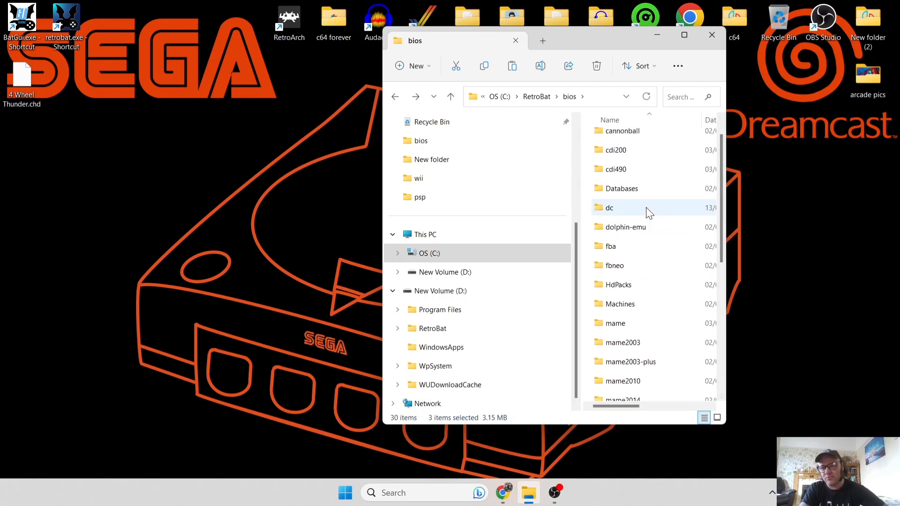
{"action": "double_click", "coordinate": [609, 207]}
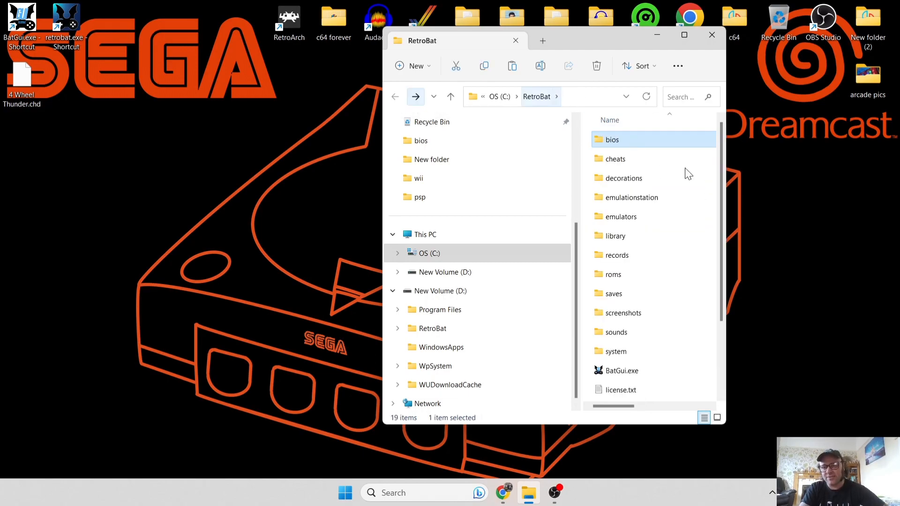
Move 4 Wheel Thunder.chd from the desktop into roms\dreamcast.
{"action": "double_click", "coordinate": [614, 275]}
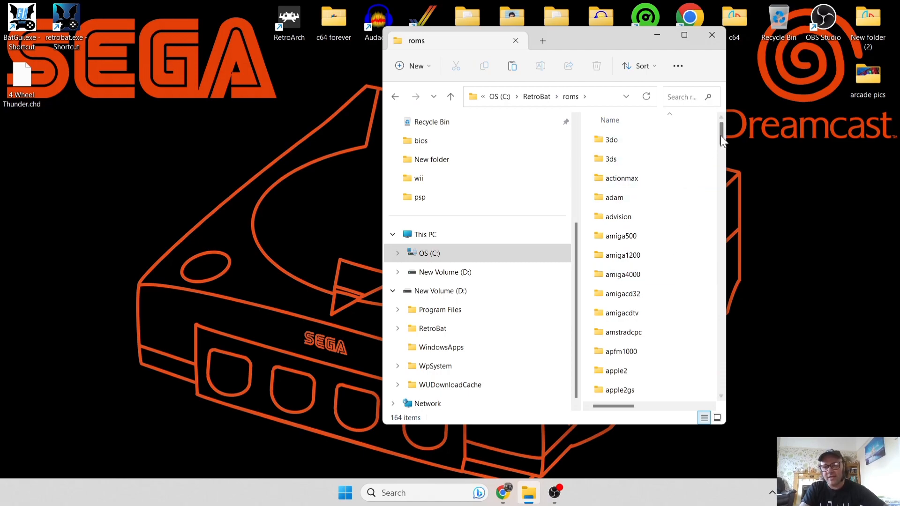
{"action": "scroll", "scroll_direction": "down", "scroll_amount": 3}
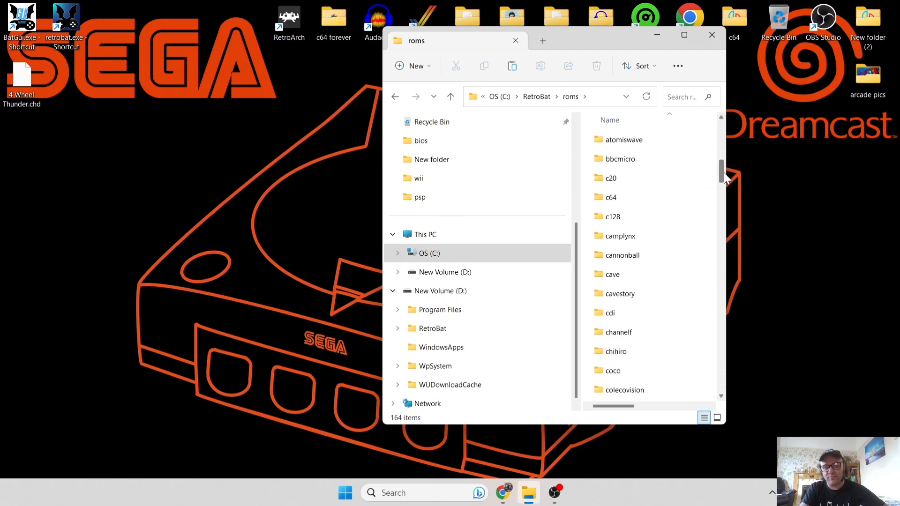
{"action": "scroll", "scroll_direction": "down", "scroll_amount": 3}
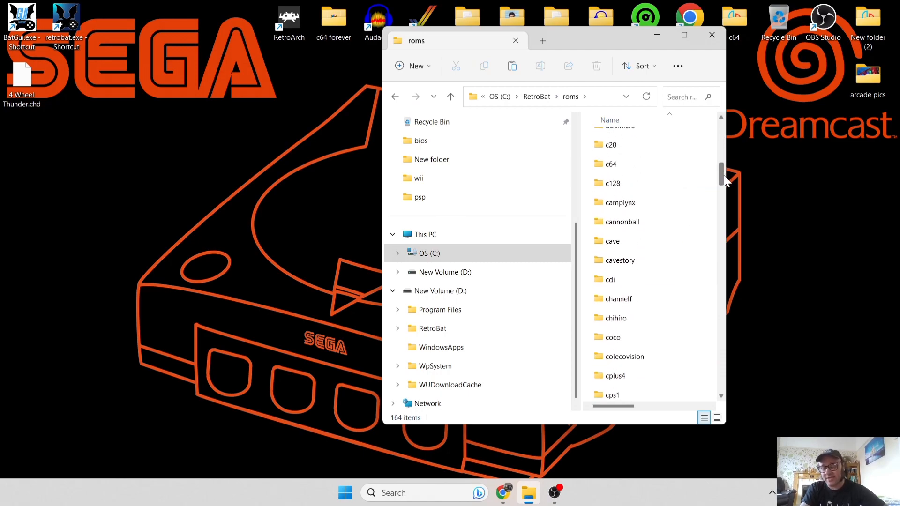
{"action": "scroll", "scroll_direction": "down", "scroll_amount": 3}
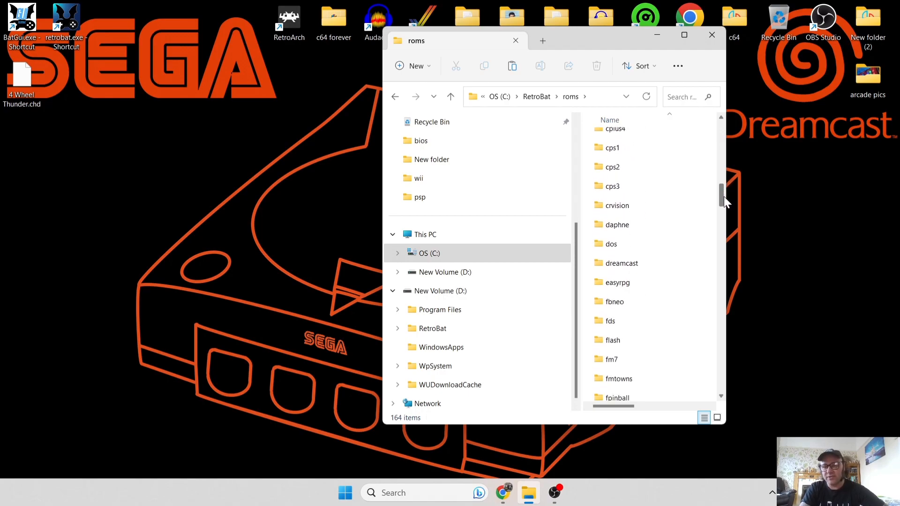
{"action": "double_click", "coordinate": [621, 263]}
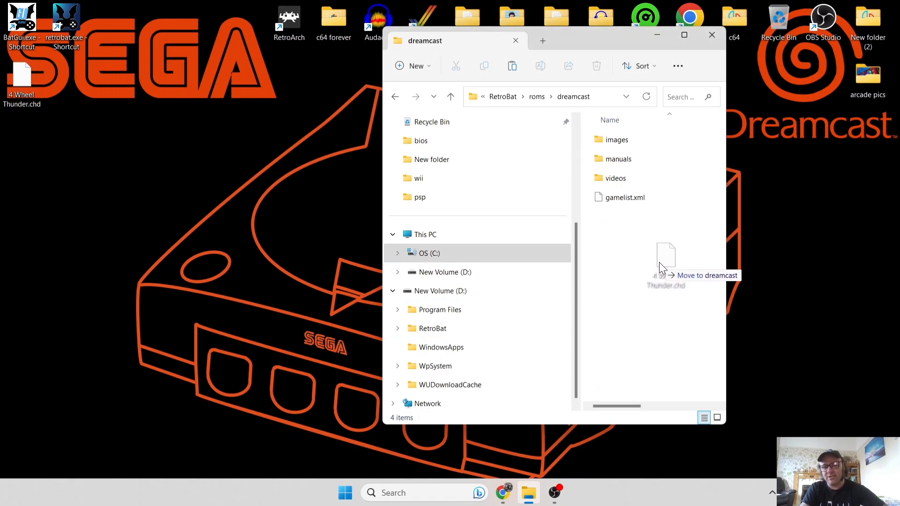
{"action": "left_click_drag", "start_coordinate": [22, 80], "coordinate": [666, 258]}
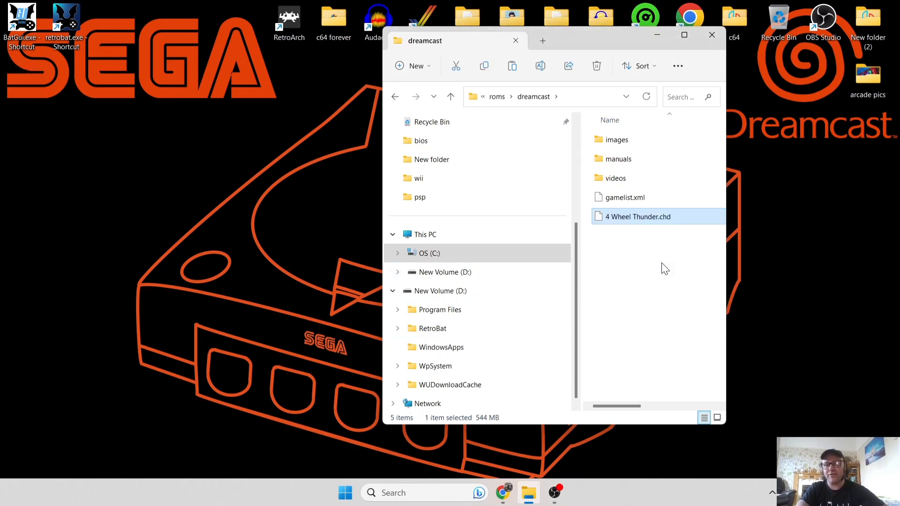
Close File Explorer and select the RetroBat shortcut on the desktop.
{"action": "left_click", "coordinate": [712, 35]}
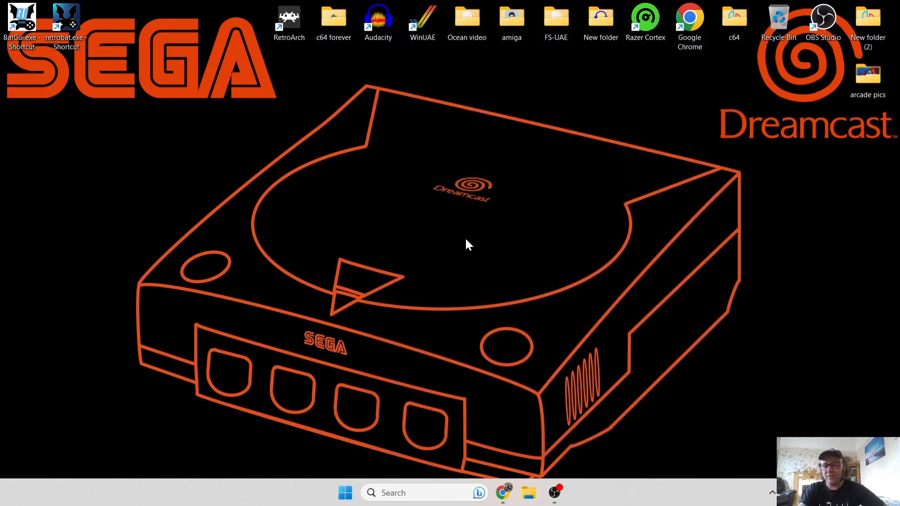
{"action": "left_click", "coordinate": [65, 23]}
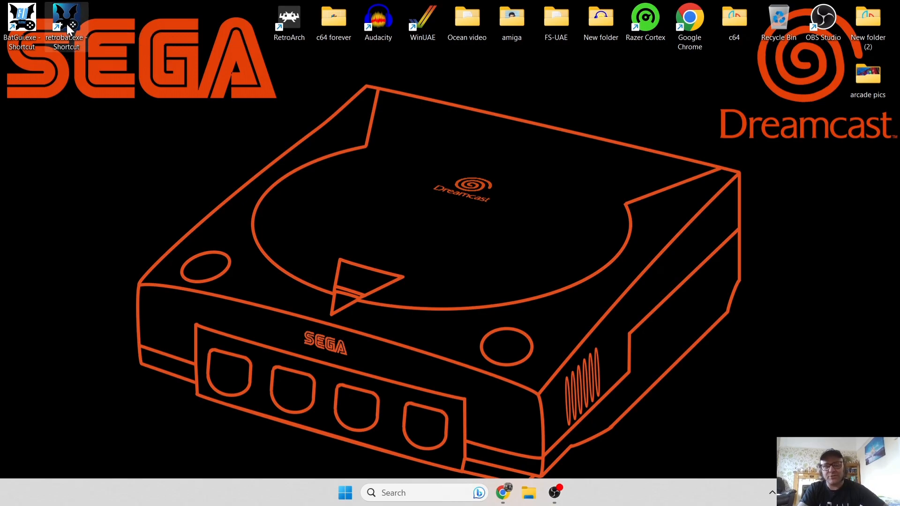
{"action": "double_click", "coordinate": [65, 22]}
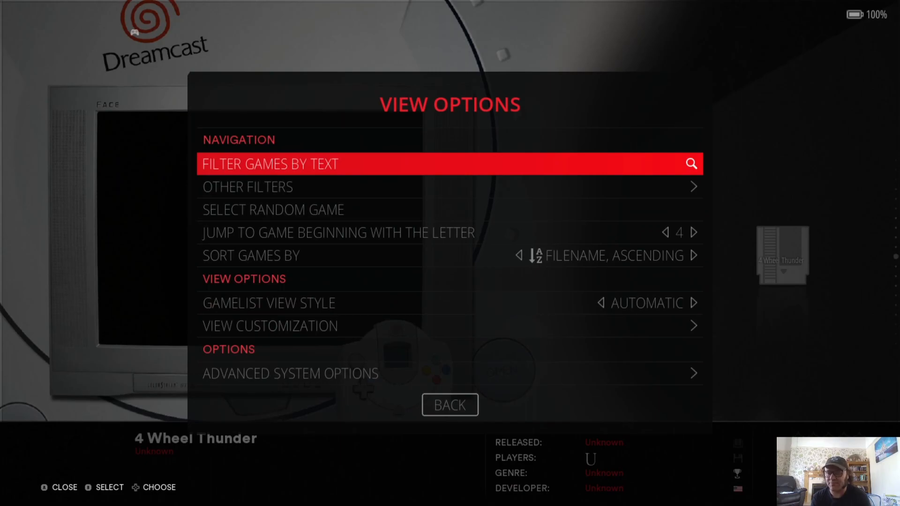
In Dreamcast advanced options set Decorations None and Aspect Ratio 16/9.
{"action": "key", "text": "down"}
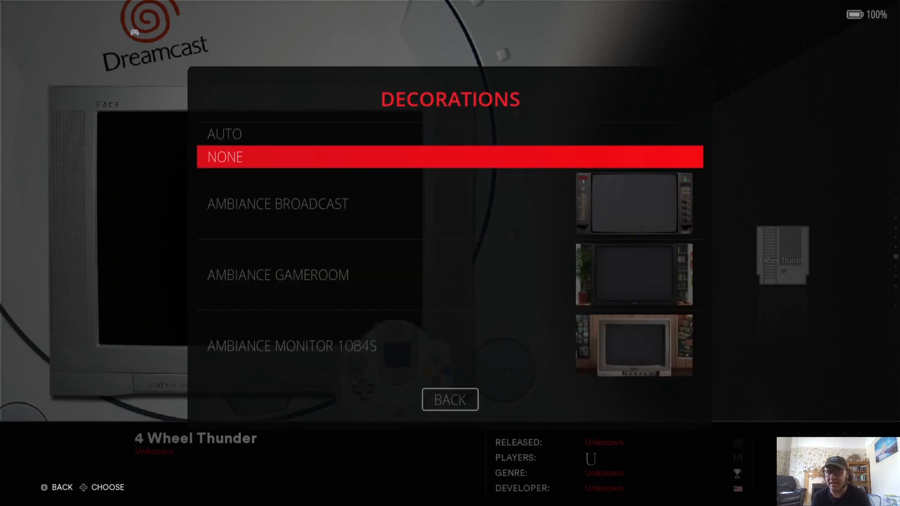
{"action": "left_click", "coordinate": [450, 400]}
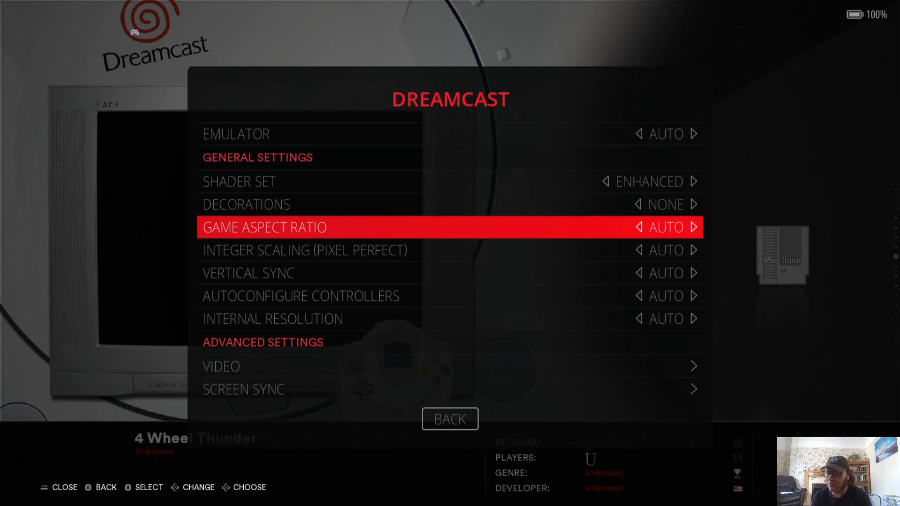
{"action": "left_click", "coordinate": [449, 227]}
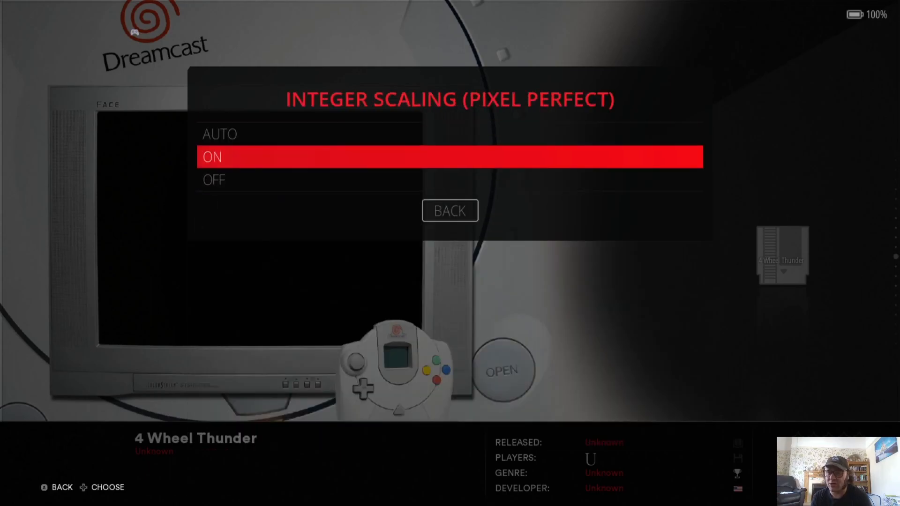
Set Integer Scaling On and Vertical Sync Yes, reaching Internal Resolution 2560x1920.
{"action": "left_click", "coordinate": [450, 211]}
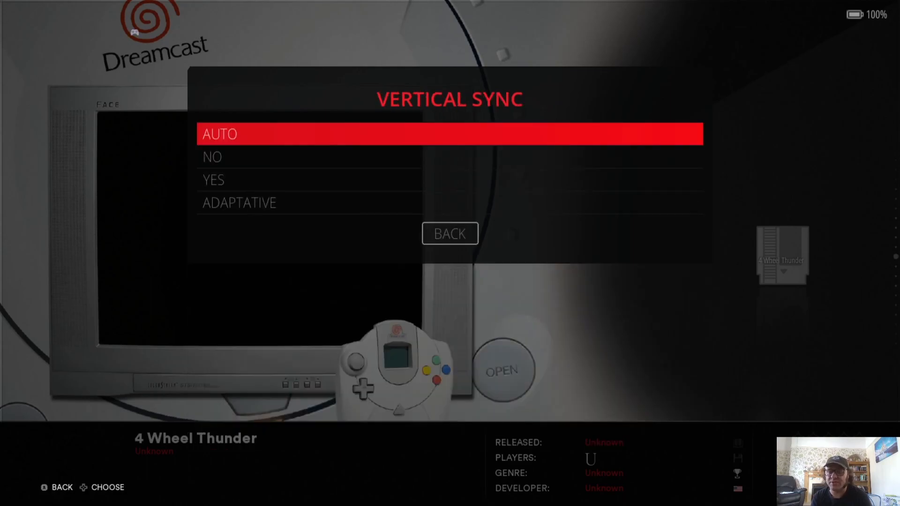
{"action": "left_click", "coordinate": [213, 179]}
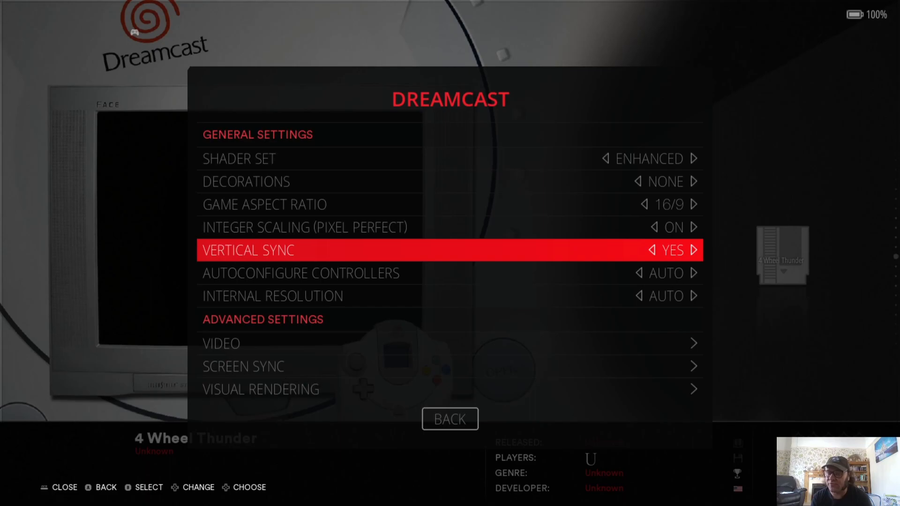
{"action": "scroll", "scroll_direction": "down", "scroll_amount": 3}
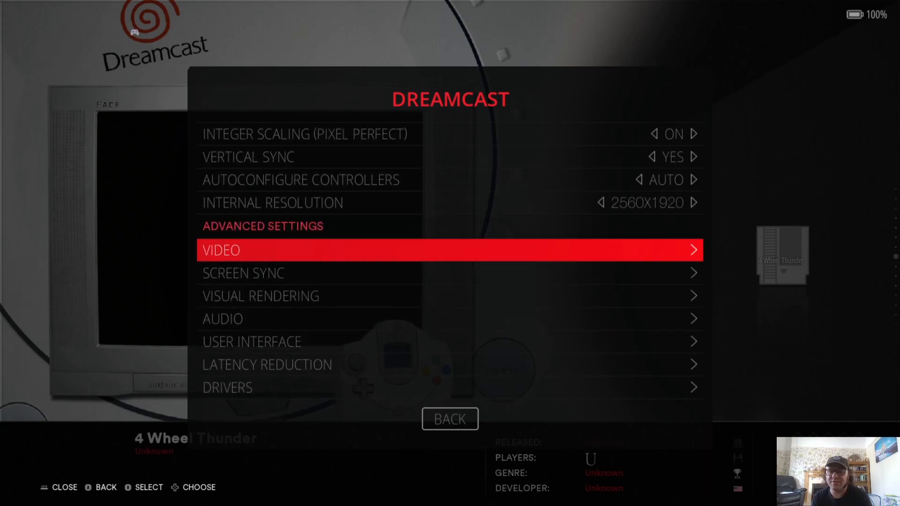
In Visual Rendering turn Smooth Games (bilinear) On and Widescreen Cheats Yes.
{"action": "left_click", "coordinate": [259, 295]}
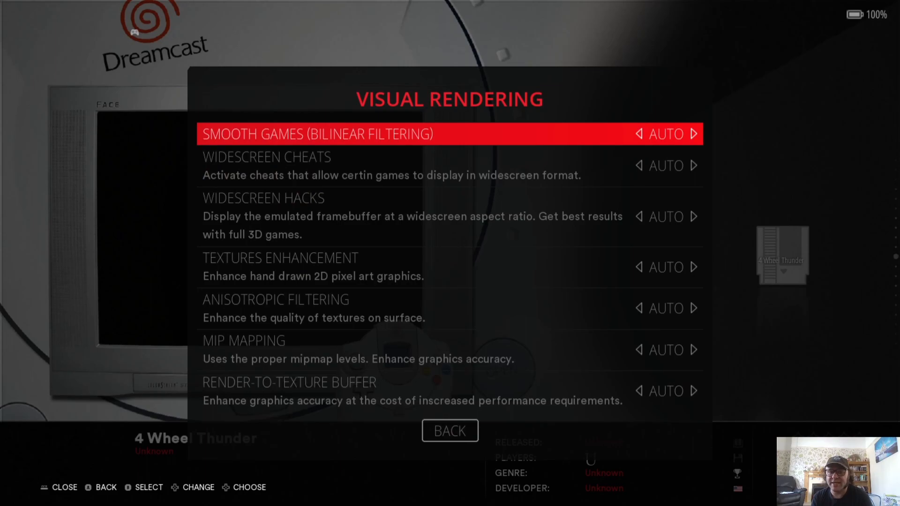
{"action": "left_click", "coordinate": [318, 134]}
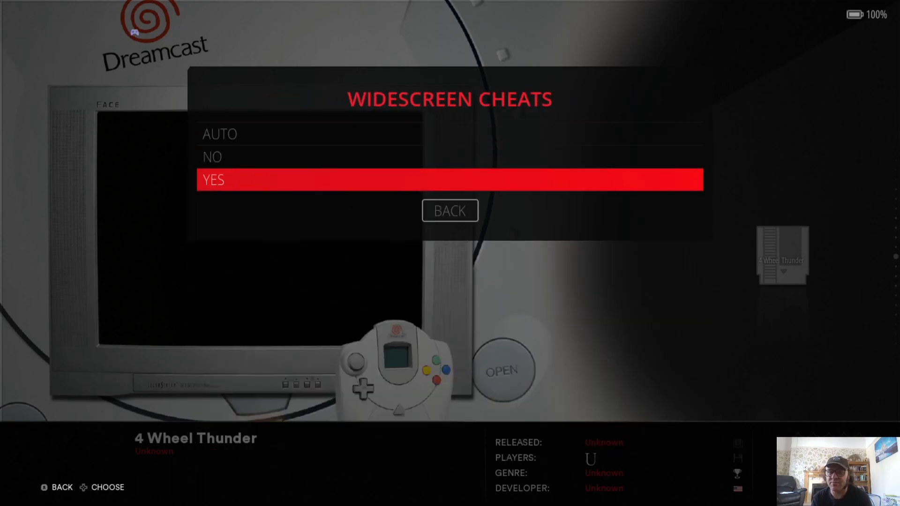
{"action": "key", "text": "up"}
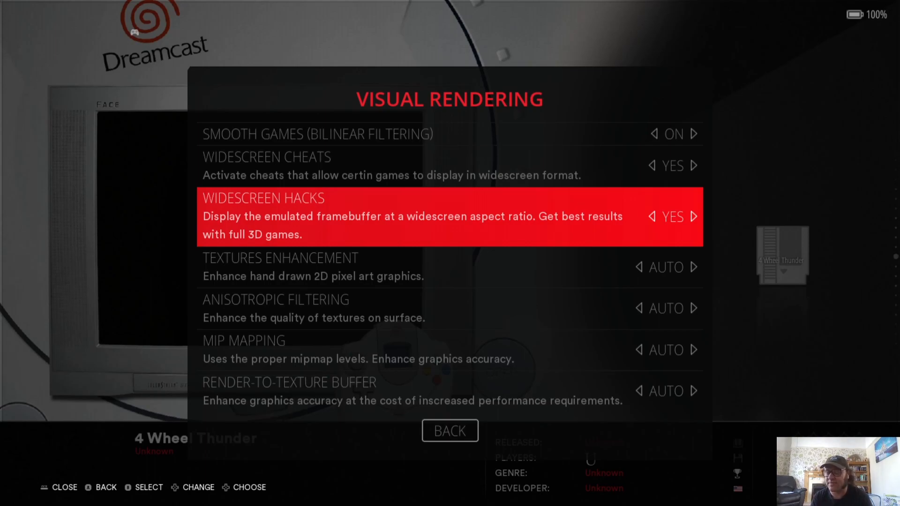
Set Widescreen Hacks Yes and Textures Enhancement 6X, then go Back.
{"action": "key", "text": "down"}
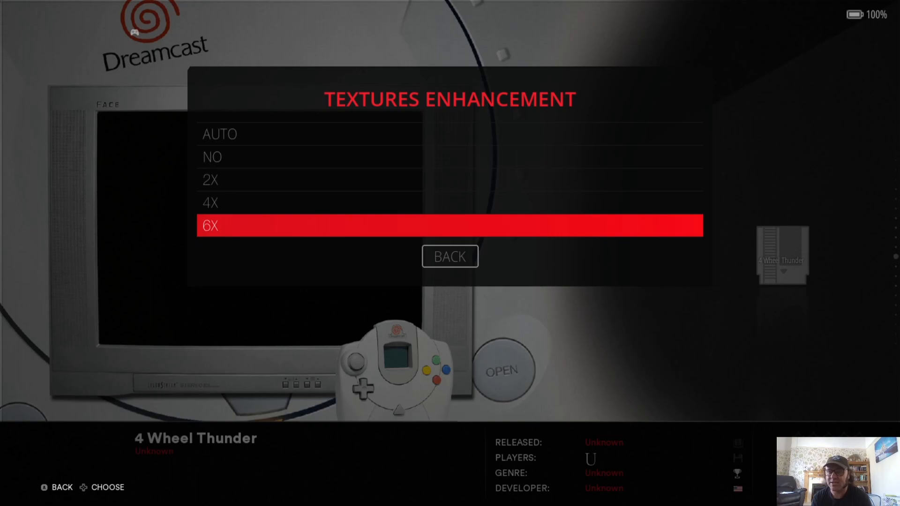
{"action": "left_click", "coordinate": [450, 257]}
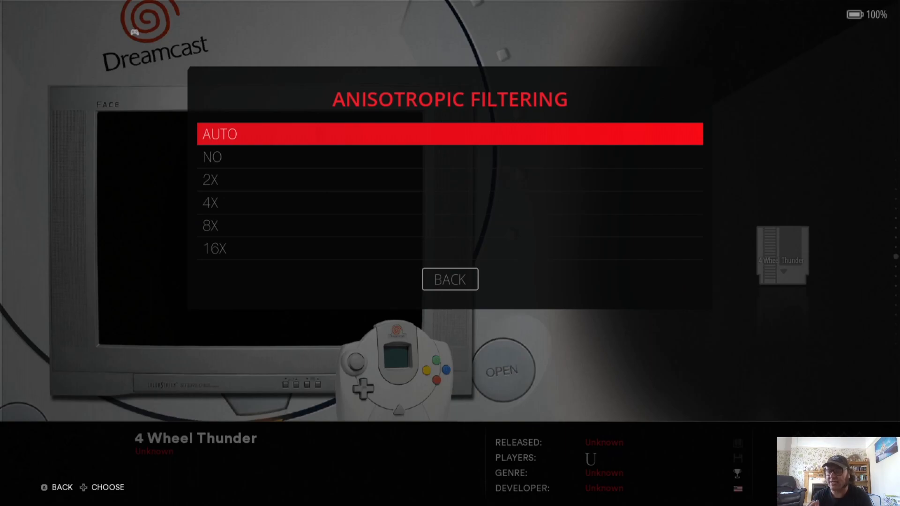
{"action": "key", "text": "down"}
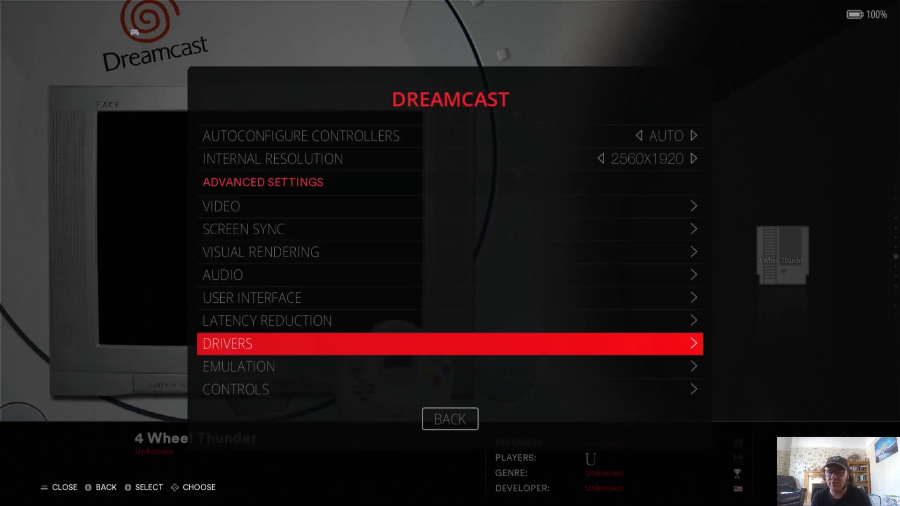
Choose OpenGL as the Dreamcast video driver under Drivers.
{"action": "left_click", "coordinate": [450, 344]}
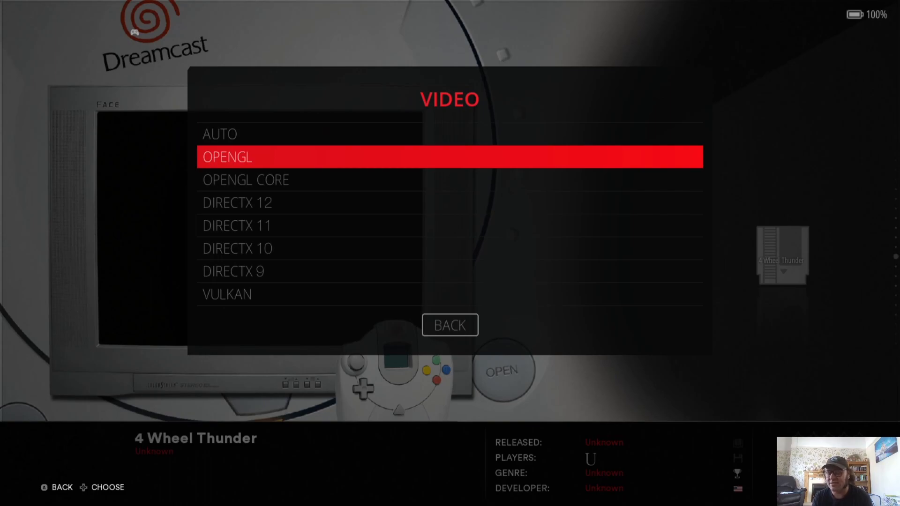
{"action": "left_click", "coordinate": [449, 326]}
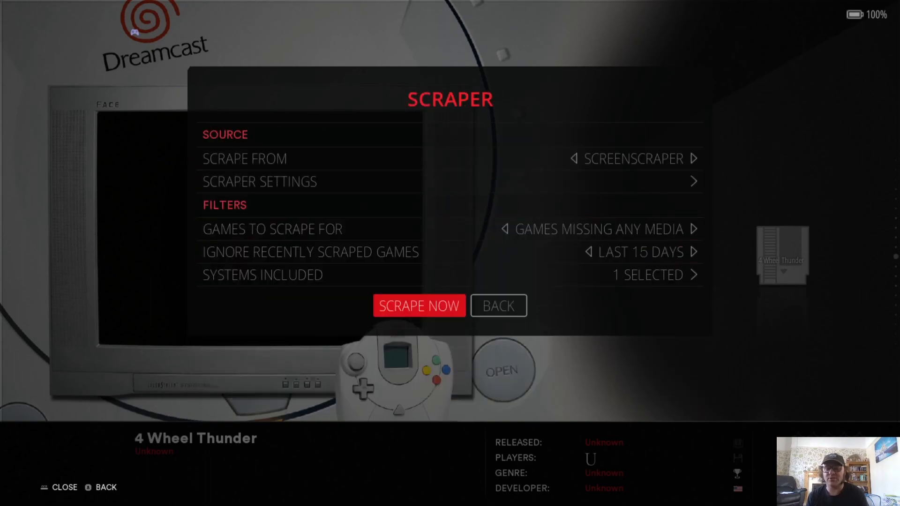
Scrape artwork for 4 Wheel Thunder and open Game Settings at Update Gamelists.
{"action": "left_click", "coordinate": [418, 306]}
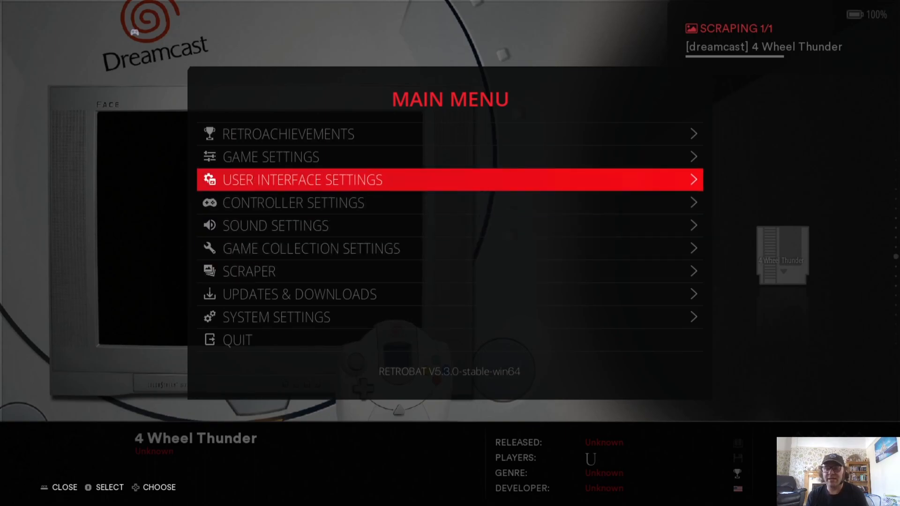
{"action": "key", "text": "Up"}
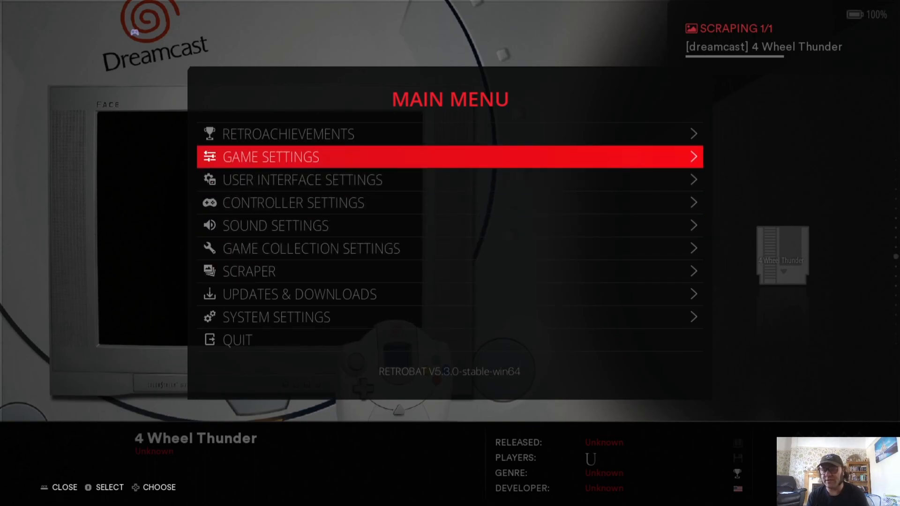
{"action": "left_click", "coordinate": [449, 156]}
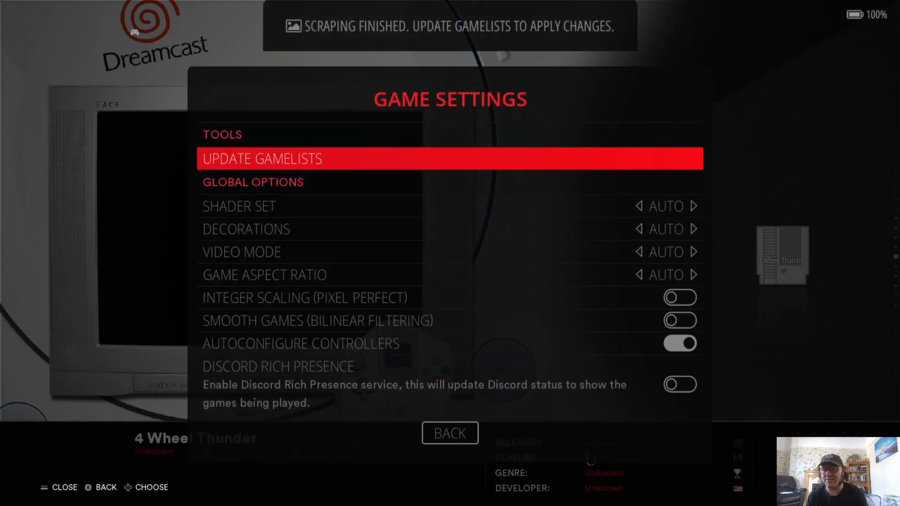